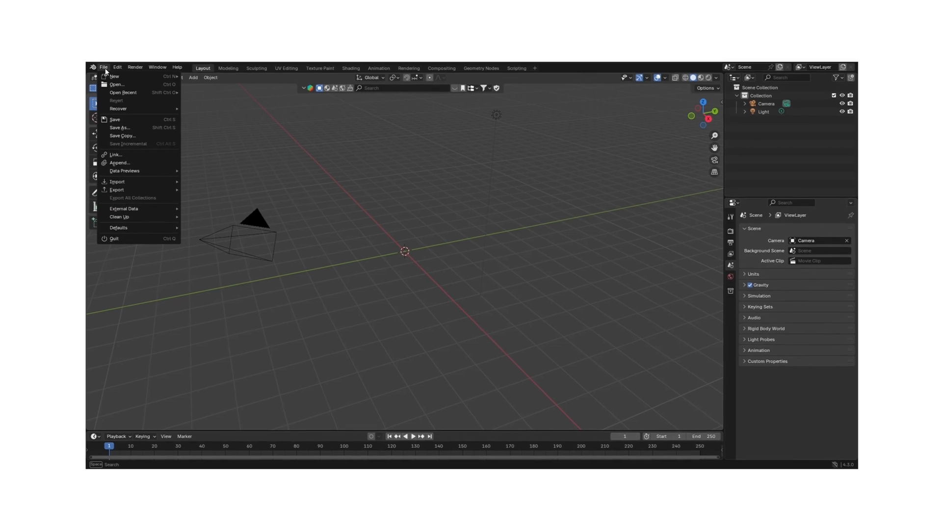
Confirm the mmd_tools add-on is enabled in Preferences > Add-ons and close Preferences.
left_click(116, 67)
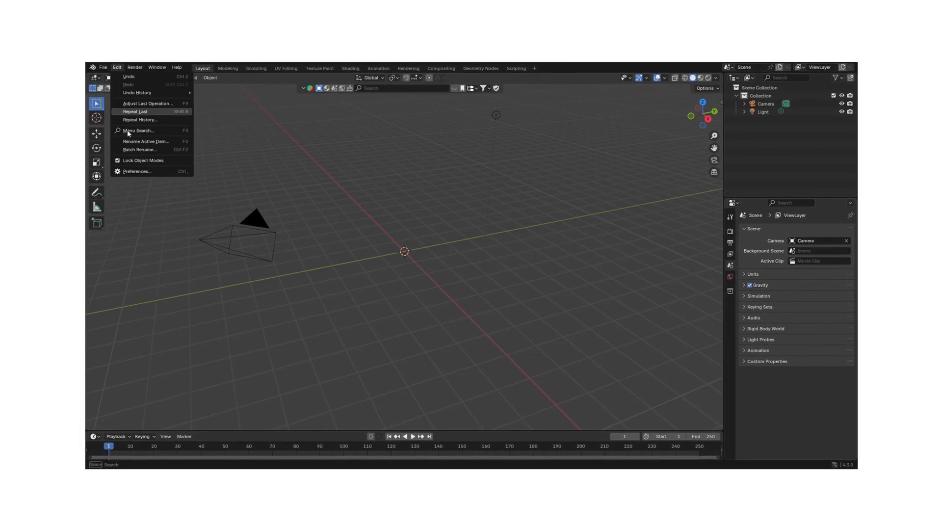
left_click(138, 170)
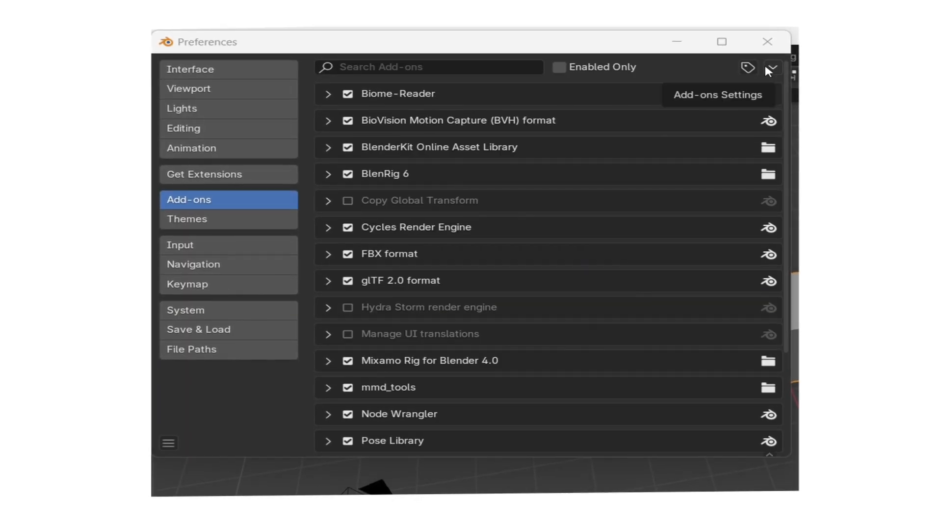
left_click(771, 67)
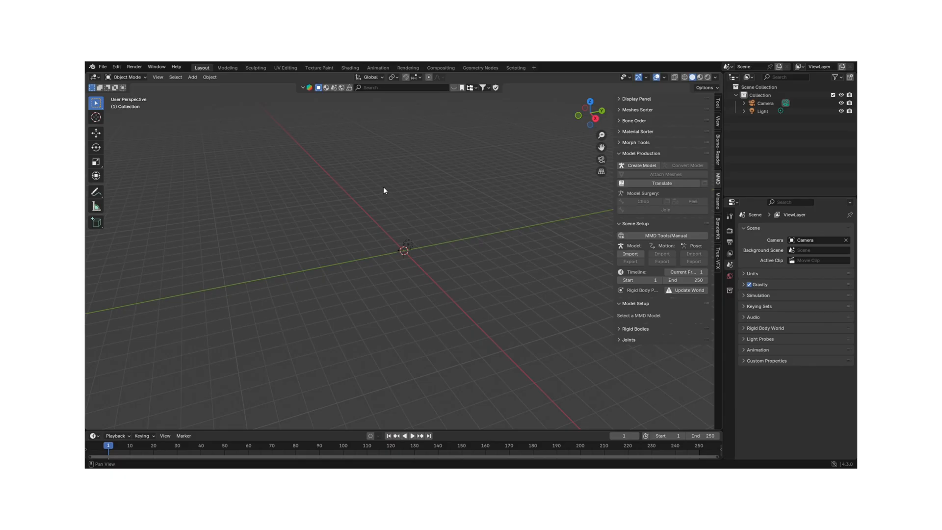
Import the .pmx character model via MMD Model Import at scale 0.5.
left_click(630, 253)
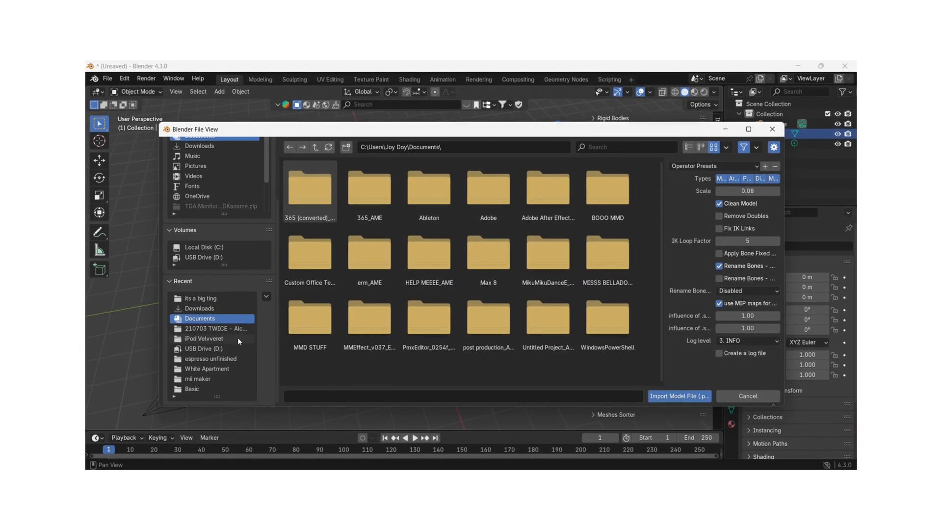
double_click(205, 338)
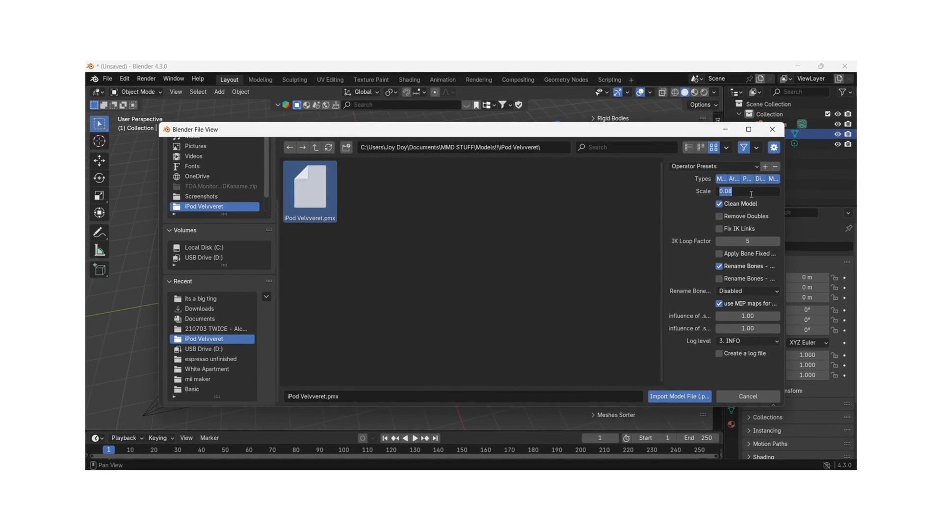
type("0.5")
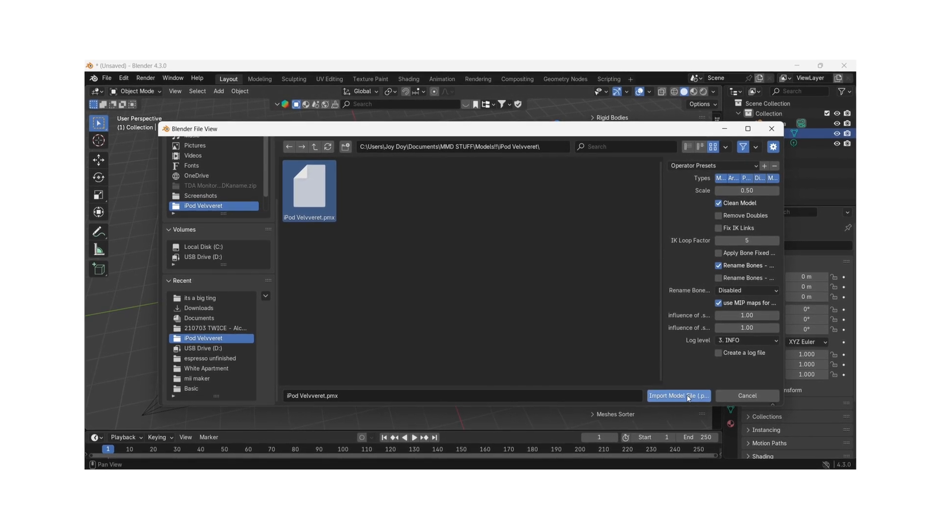
mouse_move(689, 399)
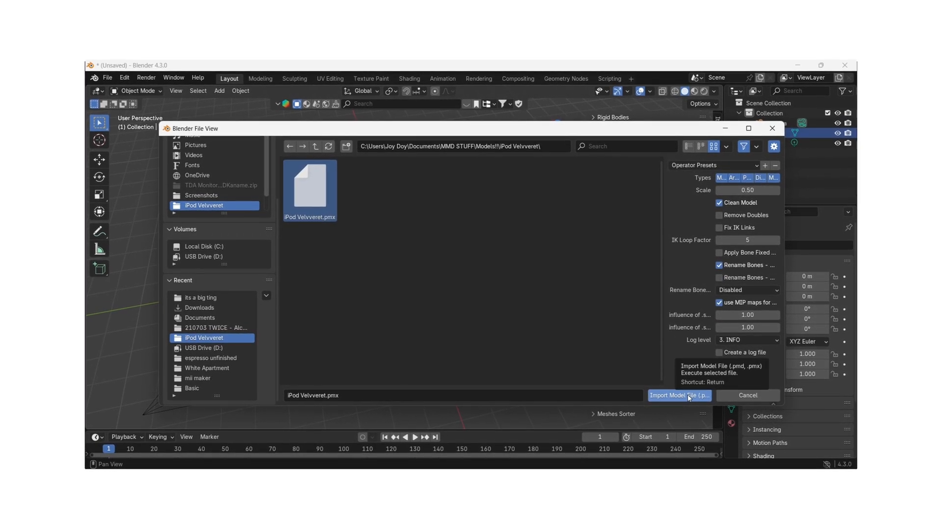
left_click(679, 395)
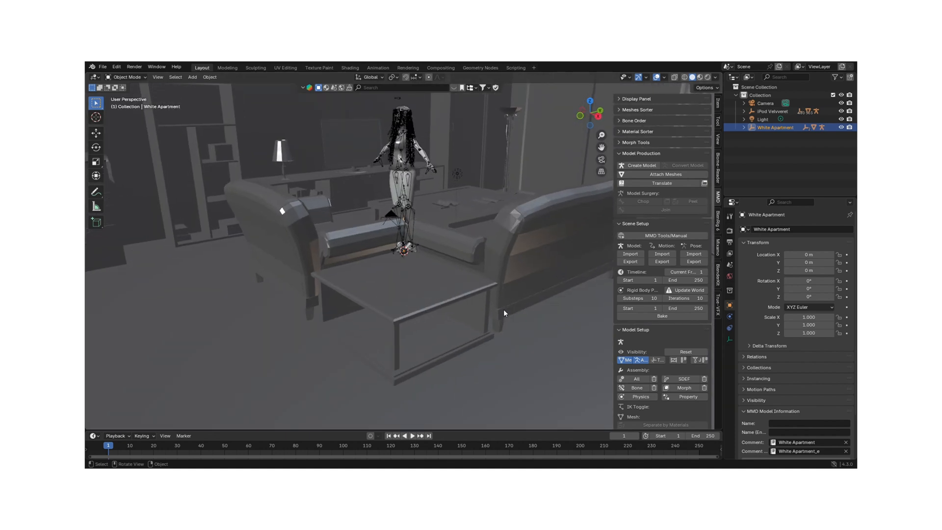
Import the .vmd dance motion onto the armature and the MMD camera motion.
left_click_drag(421, 271, 396, 259)
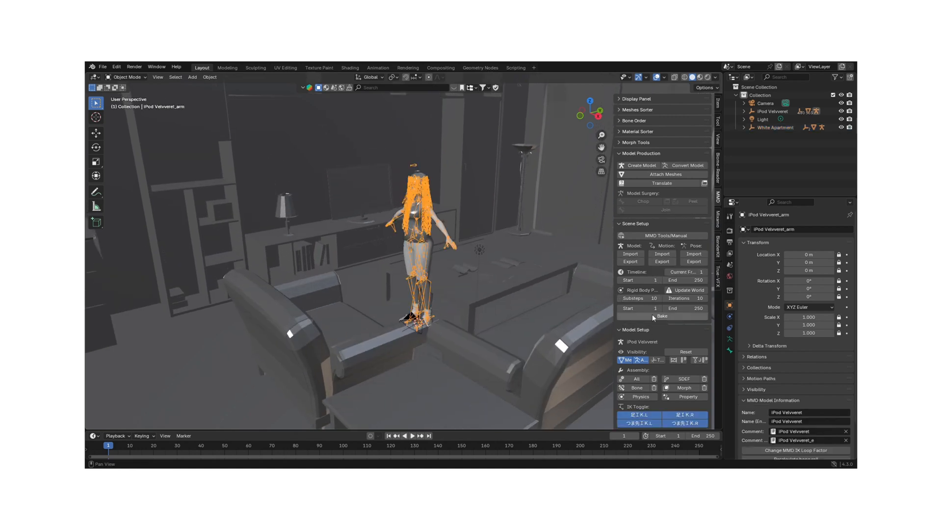
left_click(662, 253)
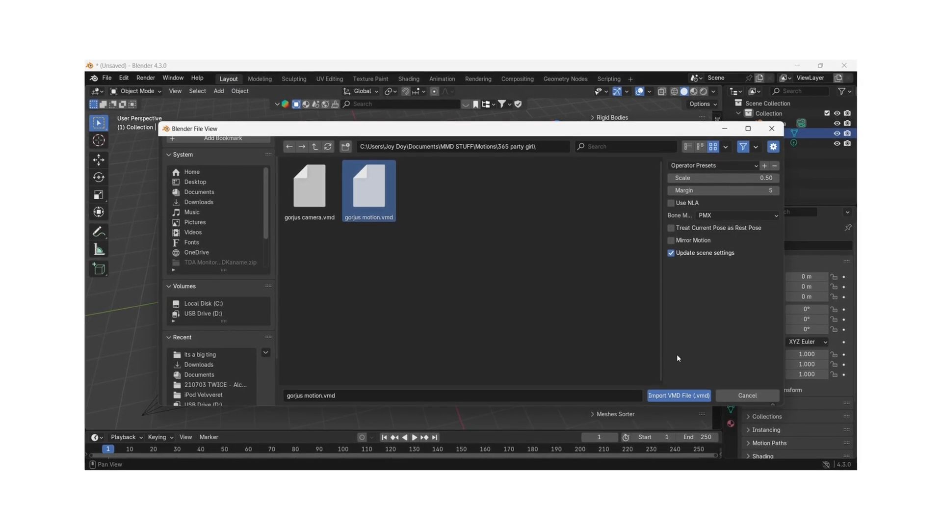
left_click(679, 395)
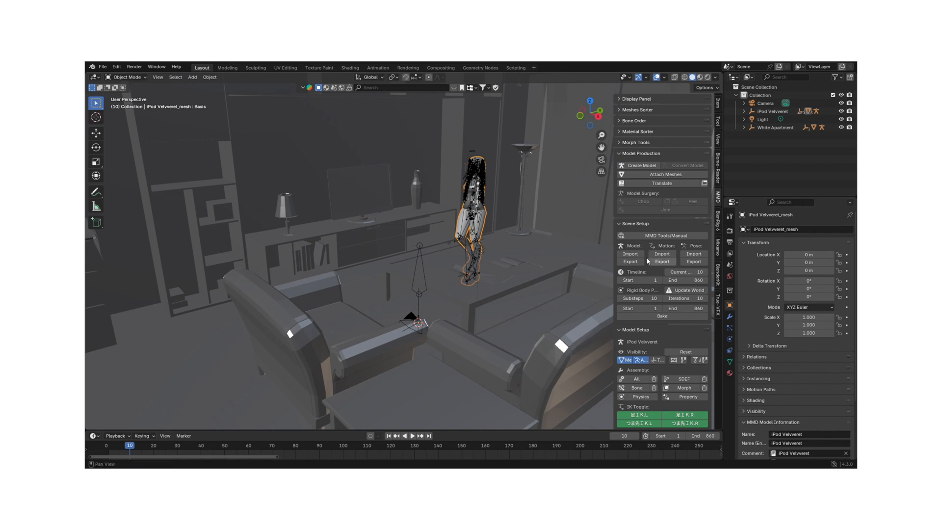
left_click(661, 253)
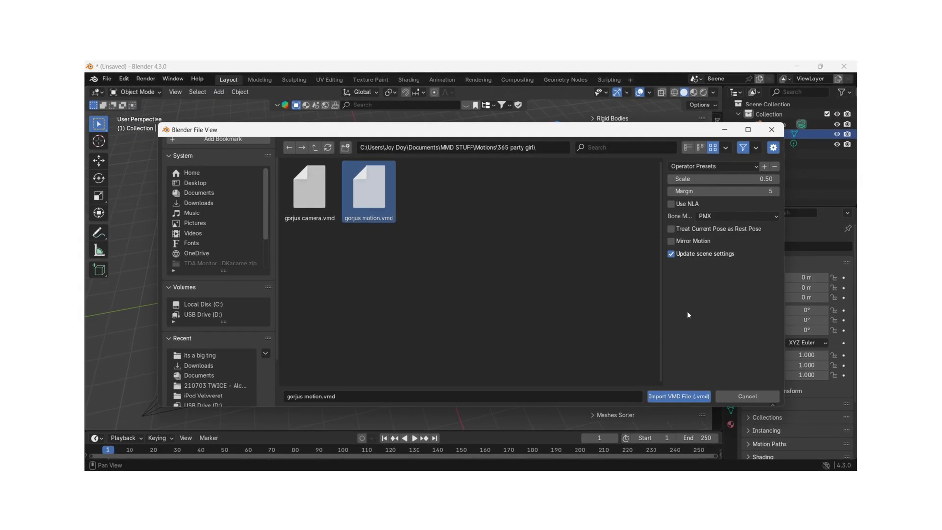
left_click(679, 395)
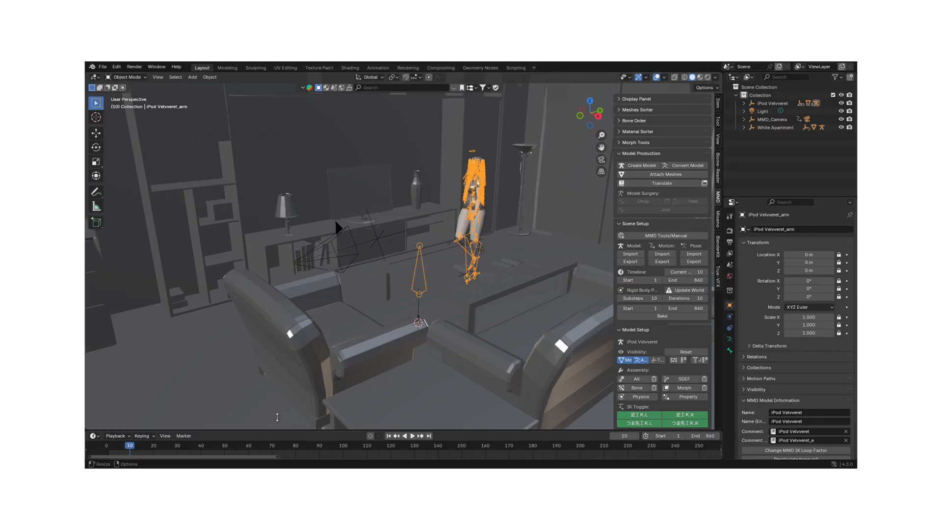
mouse_move(623, 398)
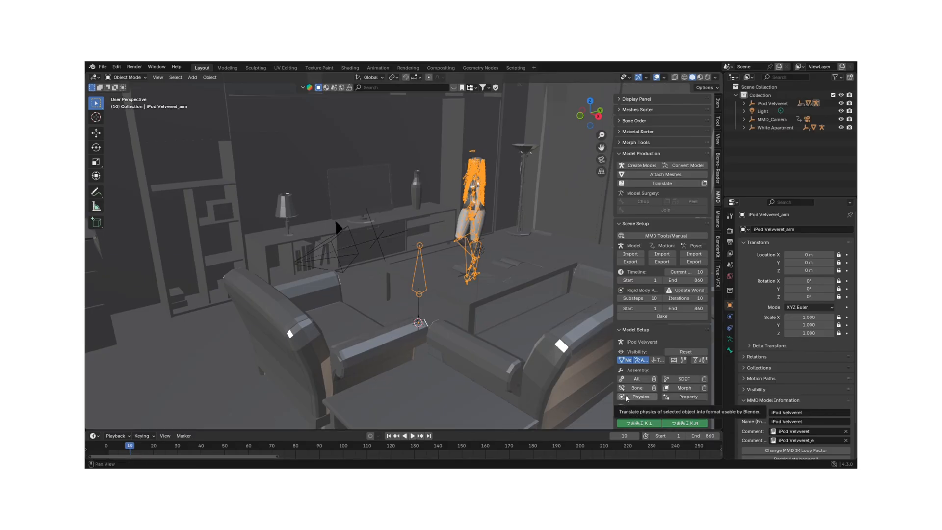
Build the character's rigid-body physics so the hair hangs loose.
left_click(636, 397)
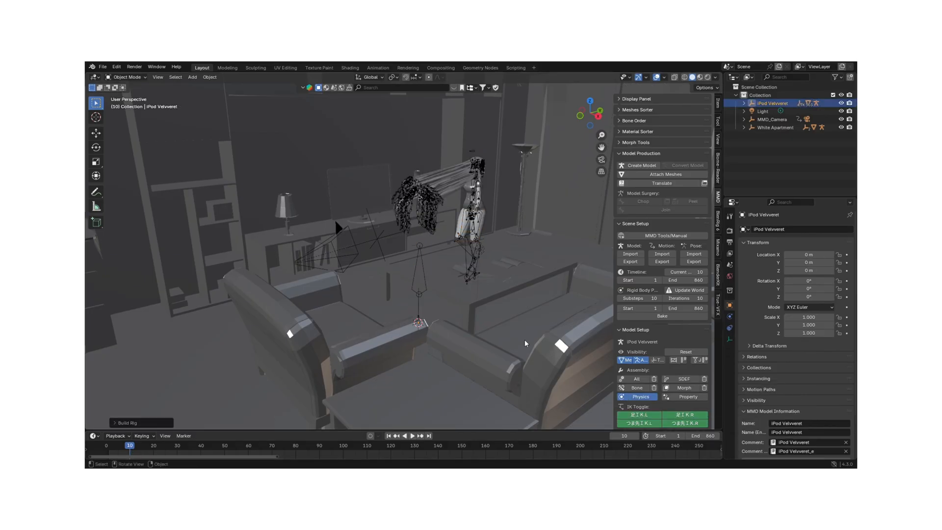
Preview the dance animation, stop it, and bring up the Render Properties.
left_click(414, 382)
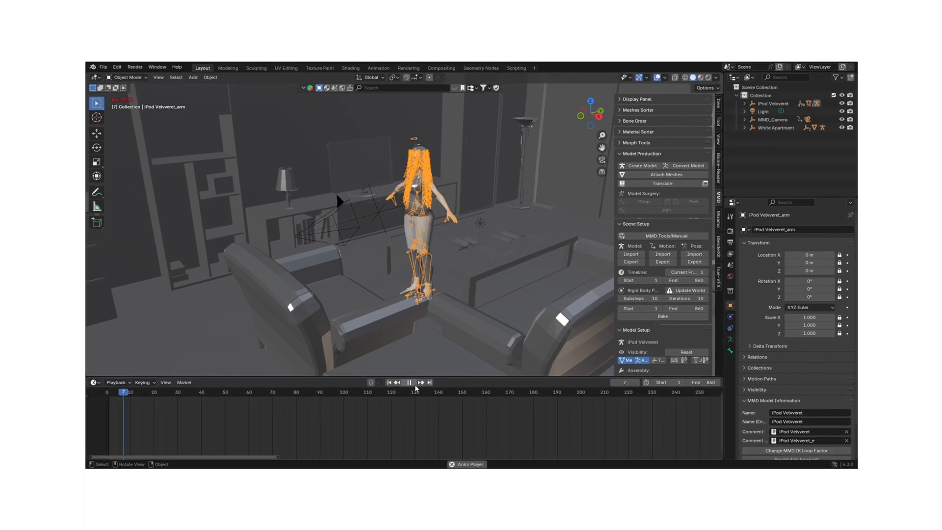
left_click(408, 381)
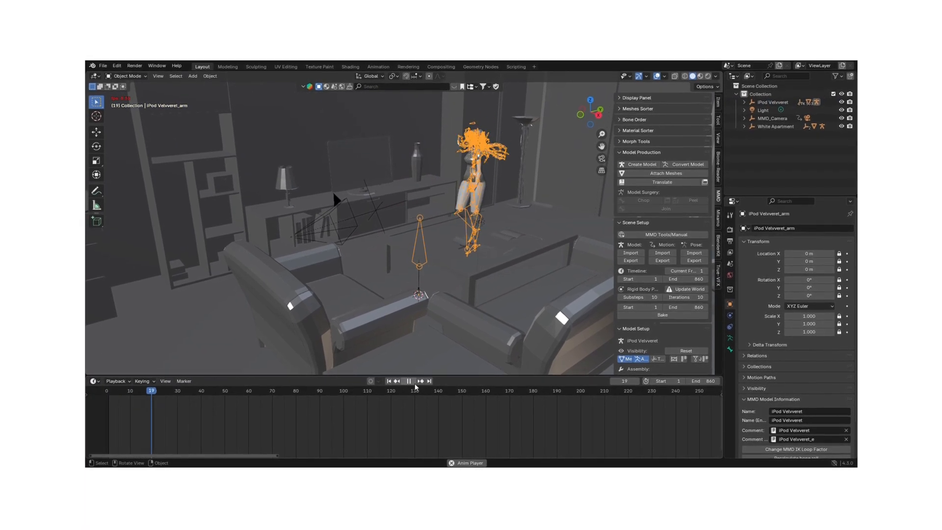
left_click(408, 381)
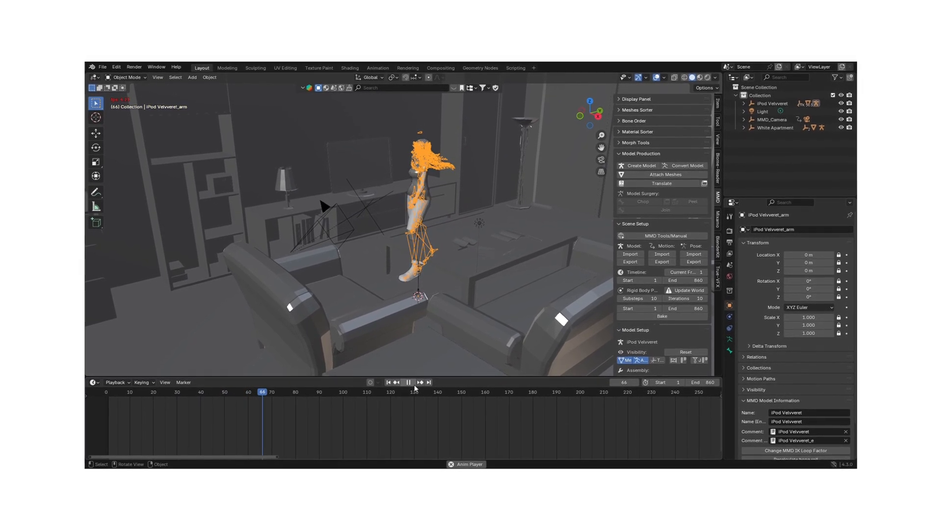
left_click(730, 232)
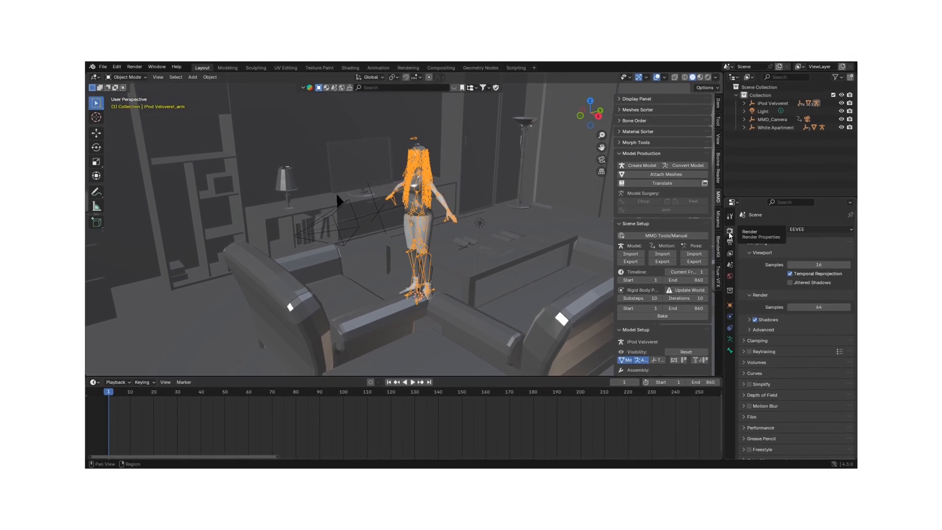
Choose the render engine, adjust resolution/output, and set Max Samples to 50.
left_click(818, 229)
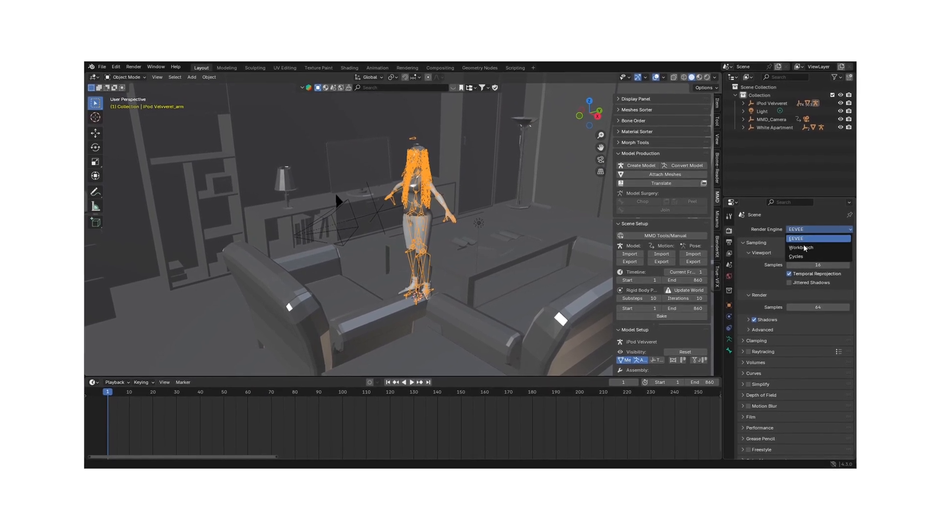
left_click(796, 239)
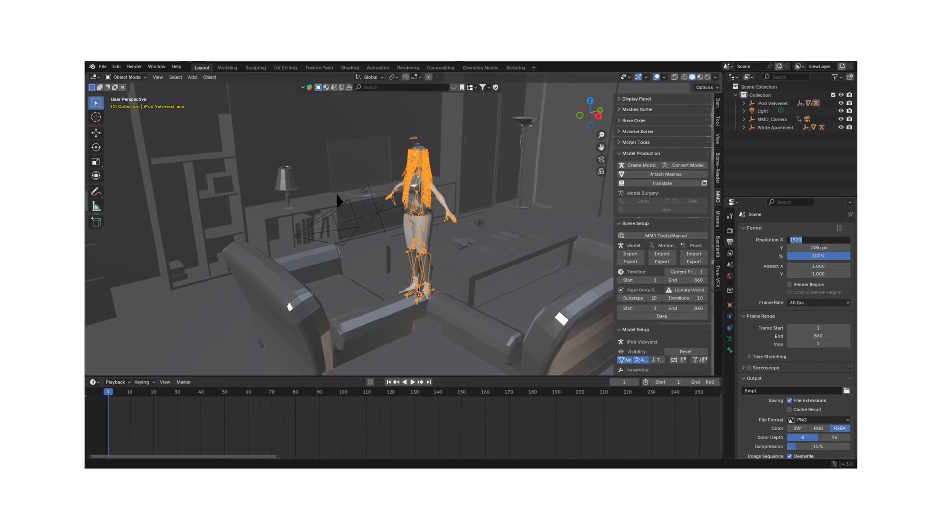
type("38")
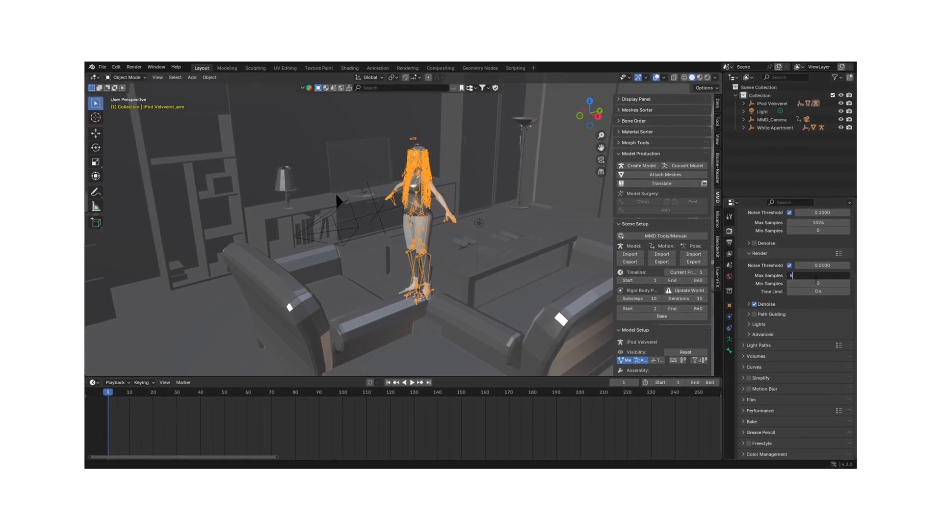
type("50")
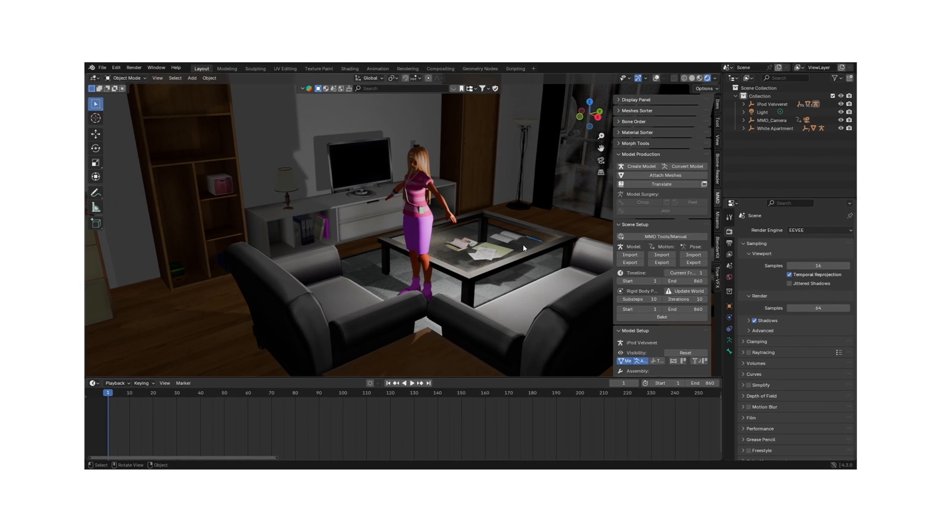
Open the Under The Water project and set its camera view to Rendered shading with Cycles.
left_click(93, 381)
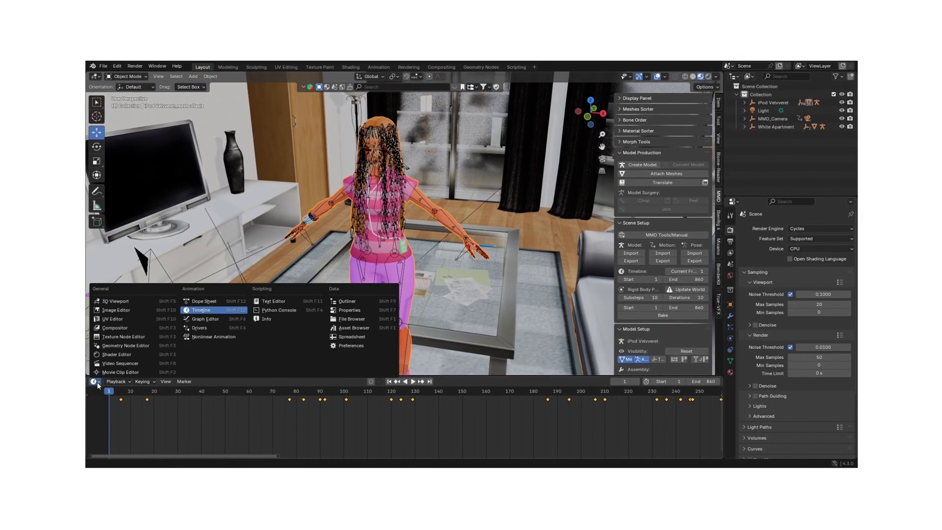
mouse_move(201, 312)
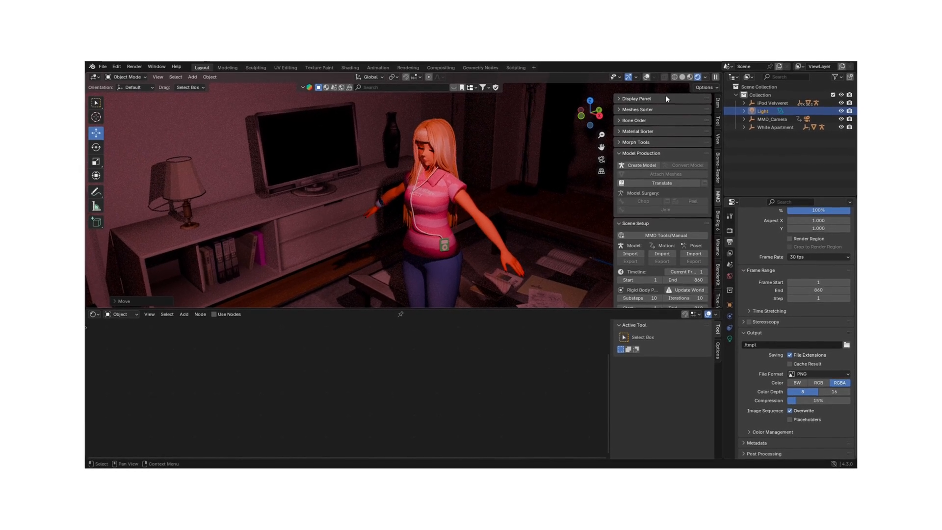
left_click(134, 67)
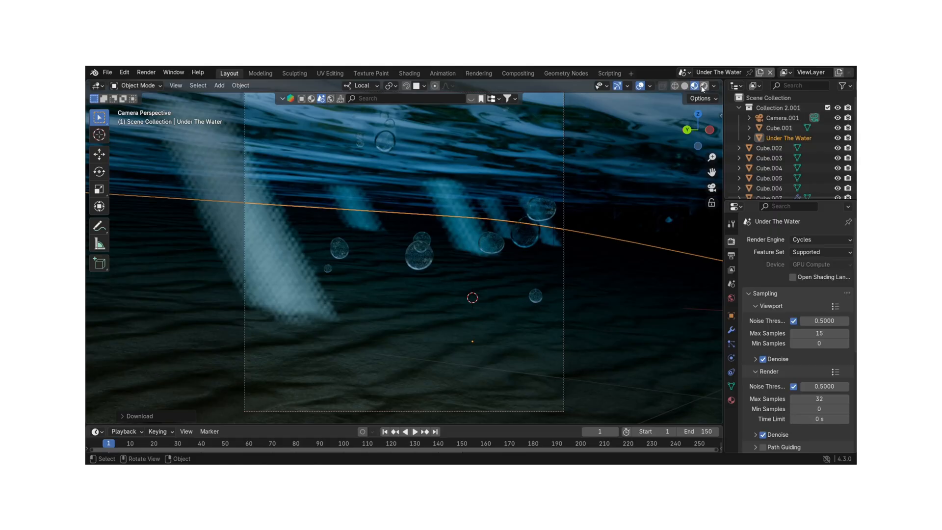
left_click(693, 86)
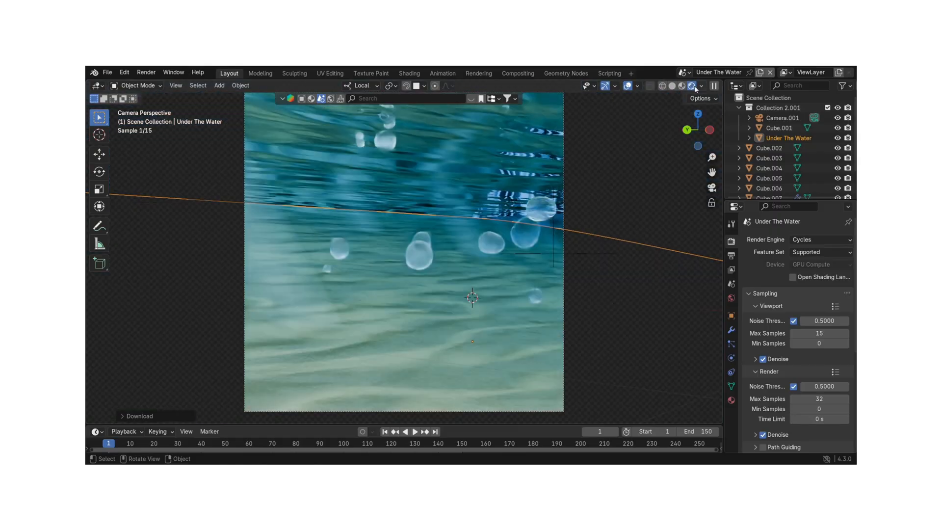